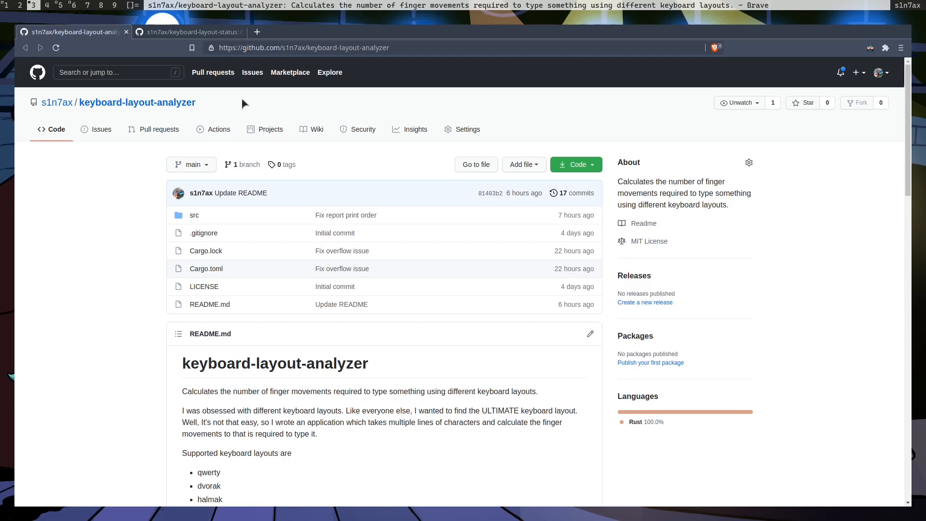
Review the README's list of supported layouts before trying the tool
scroll("down", 3)
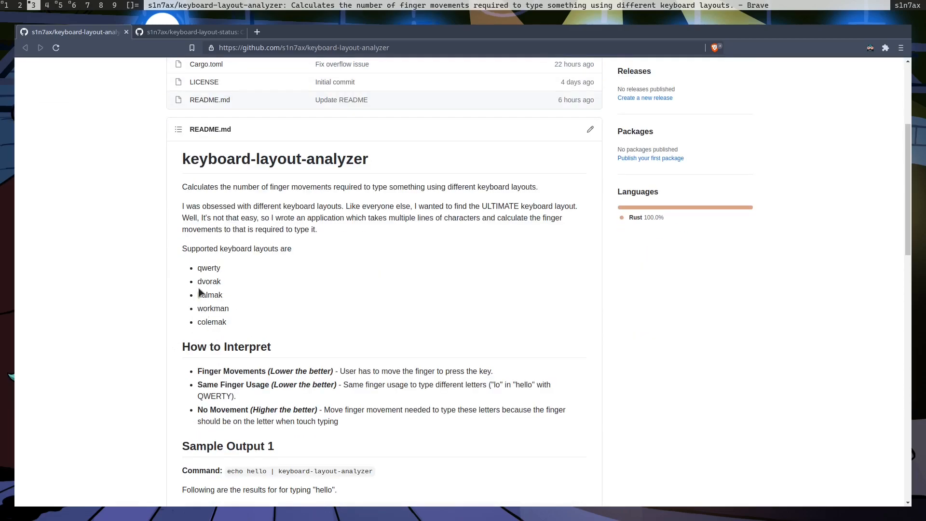
left_click_drag(198, 268, 226, 322)
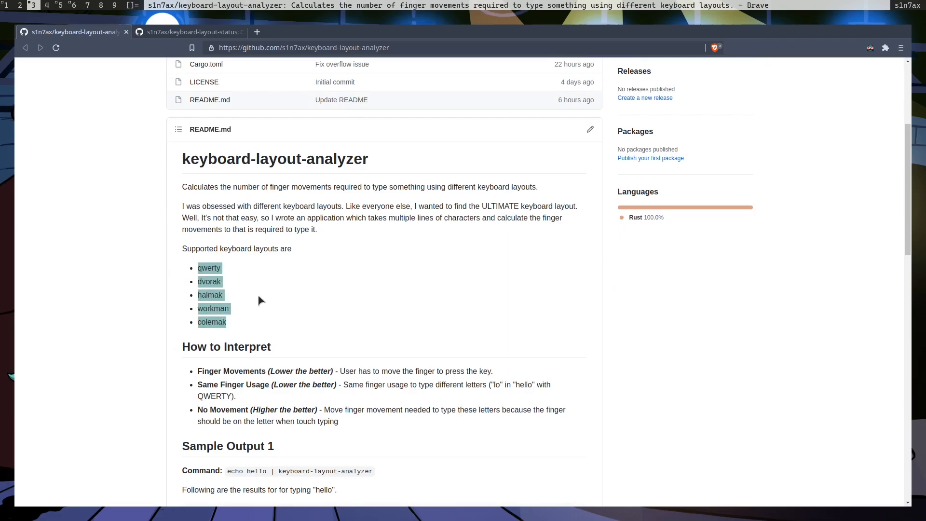
scroll("down", 3)
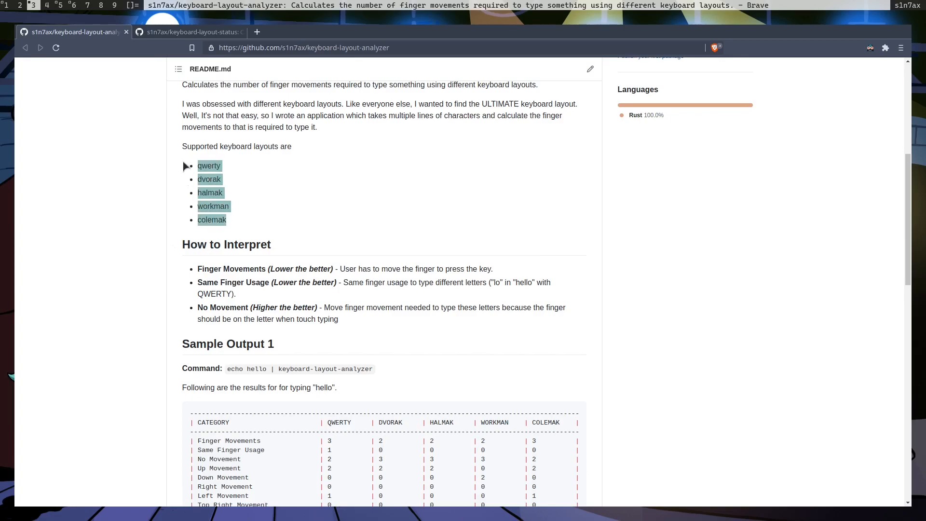
mouse_move(192, 245)
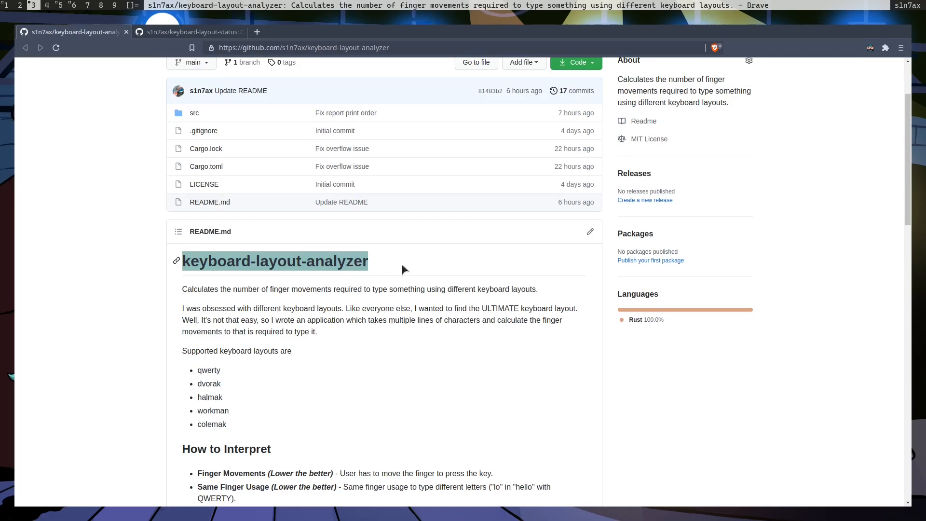
scroll("down", 3)
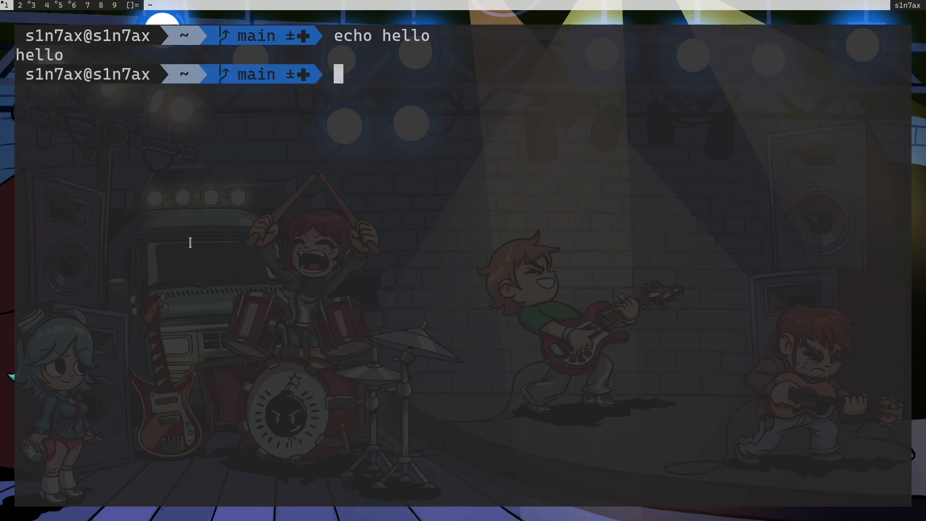
Run echo hello piped into keyboard-layout-analyzer to print the five-layout movement table
type("echo hello |")
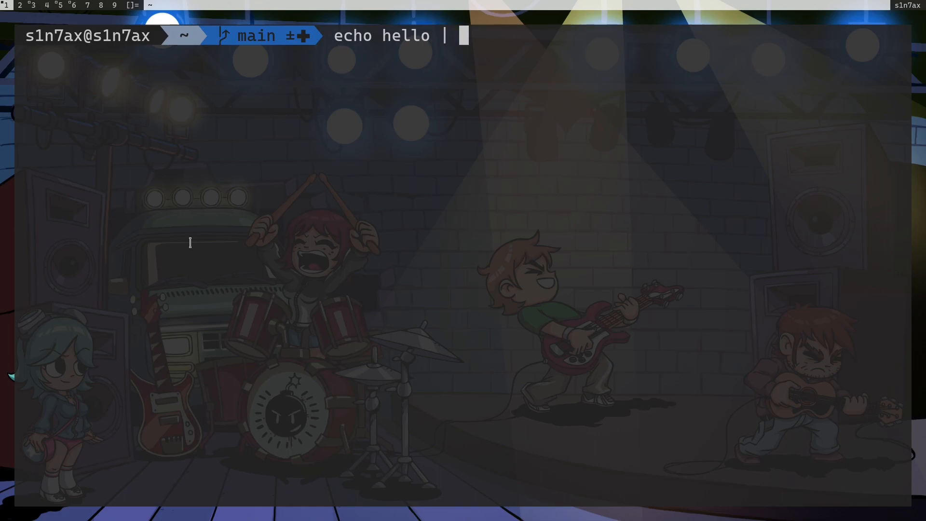
type("keyboard-layout-analyzer")
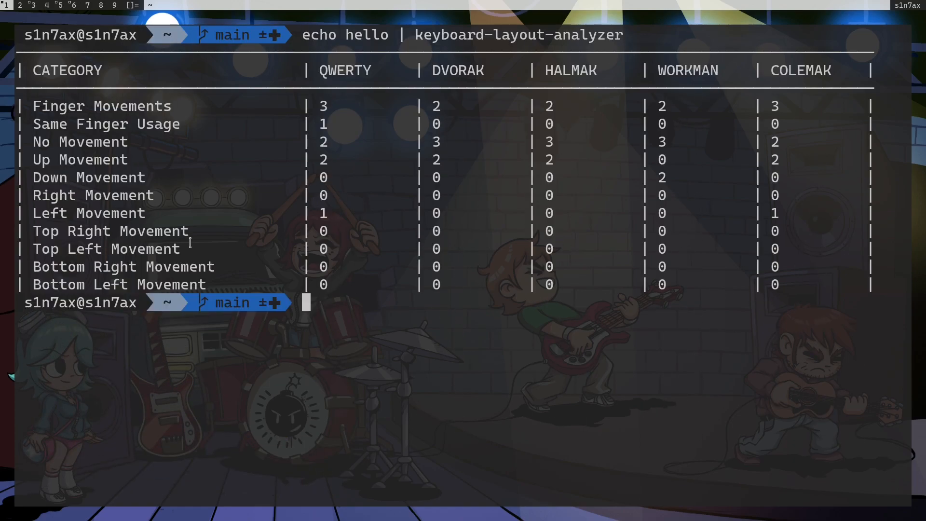
mouse_move(144, 129)
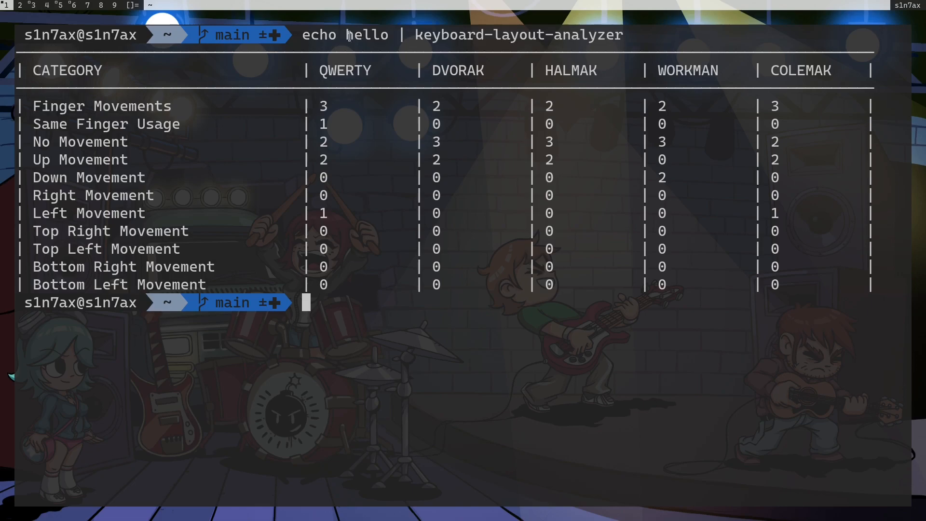
Clear the hello results from the terminal, leaving a fresh prompt
double_click(355, 35)
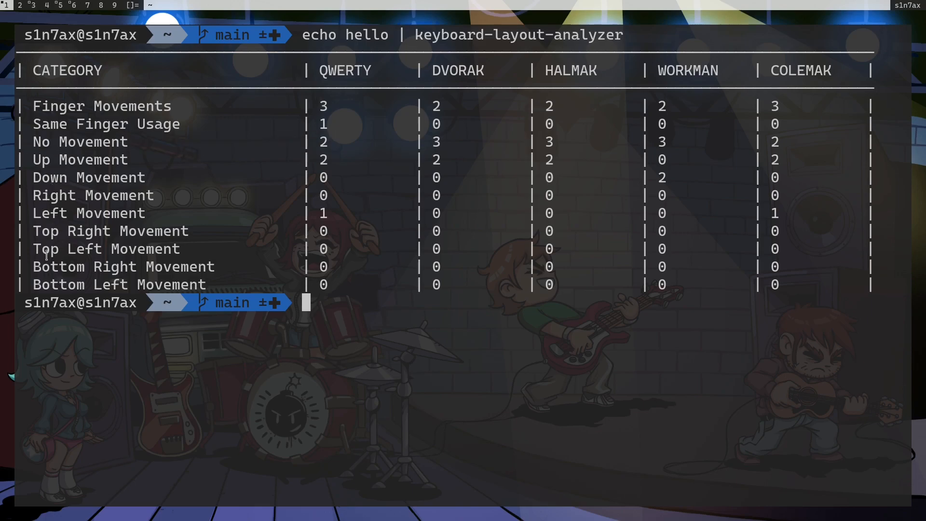
mouse_move(90, 246)
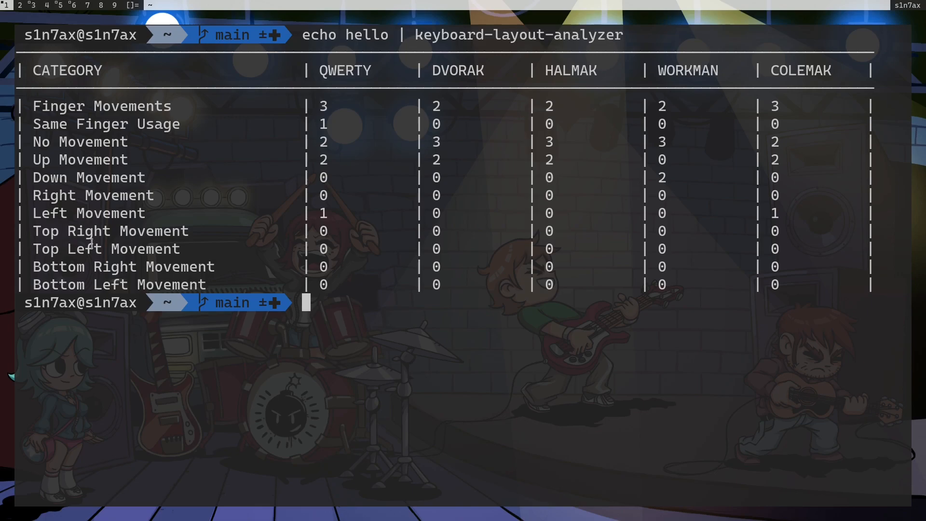
mouse_move(124, 245)
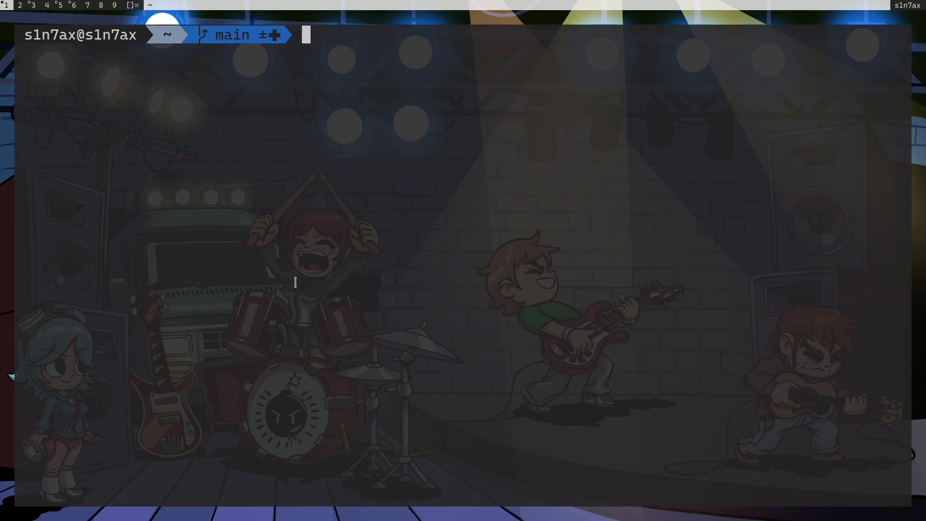
Count the silenium Java sources (58420 chars), then rerun the pipe with keyboard-layout-analyzer
type("cat")
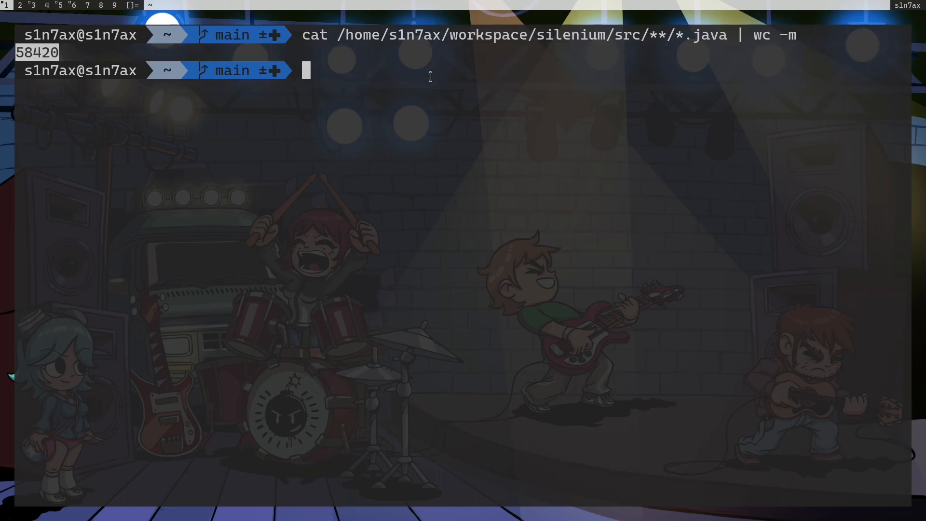
key("Up")
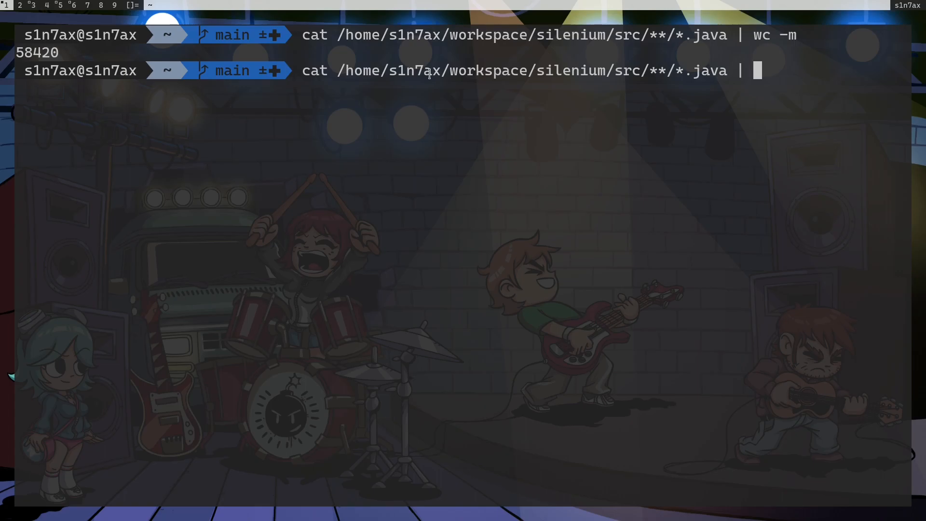
type("ke")
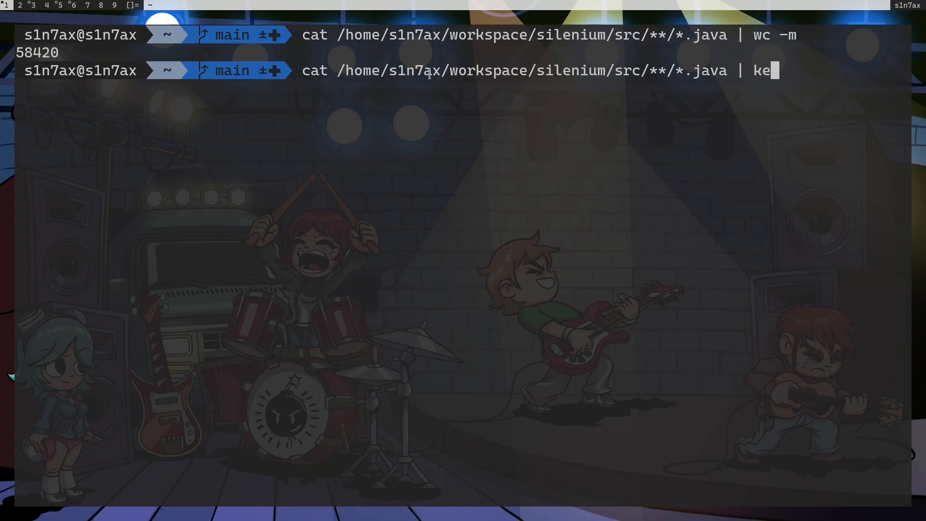
type("yboard-layout-analyzer")
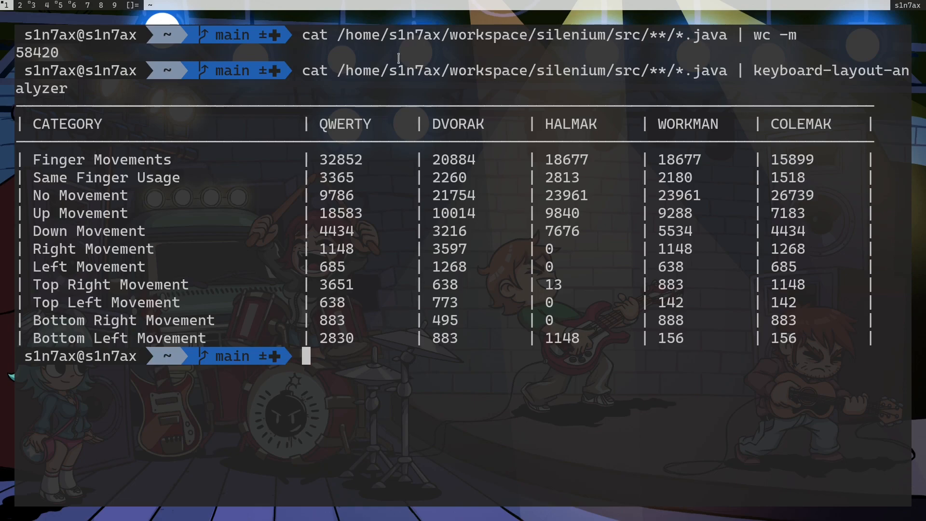
Highlight the QWERTY No Movement value 9786 in the silenium results table
double_click(345, 125)
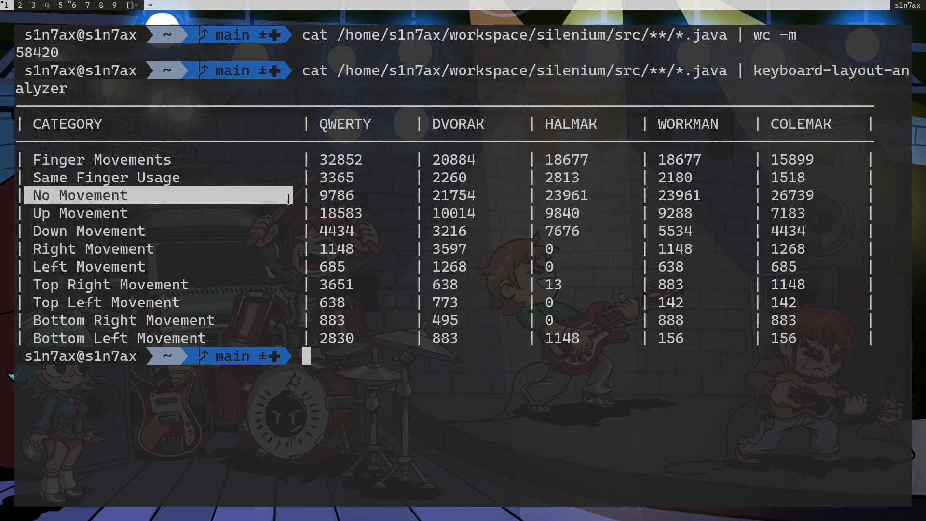
mouse_move(90, 195)
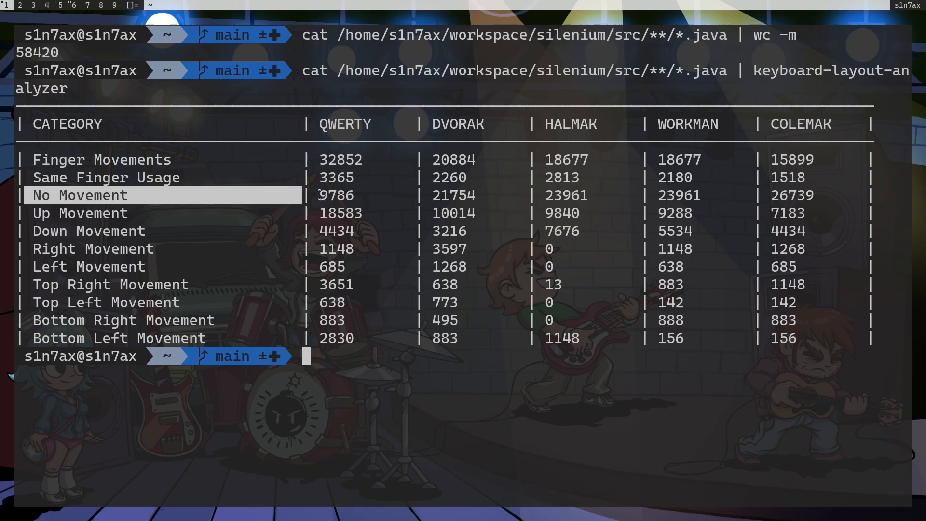
left_click(351, 195)
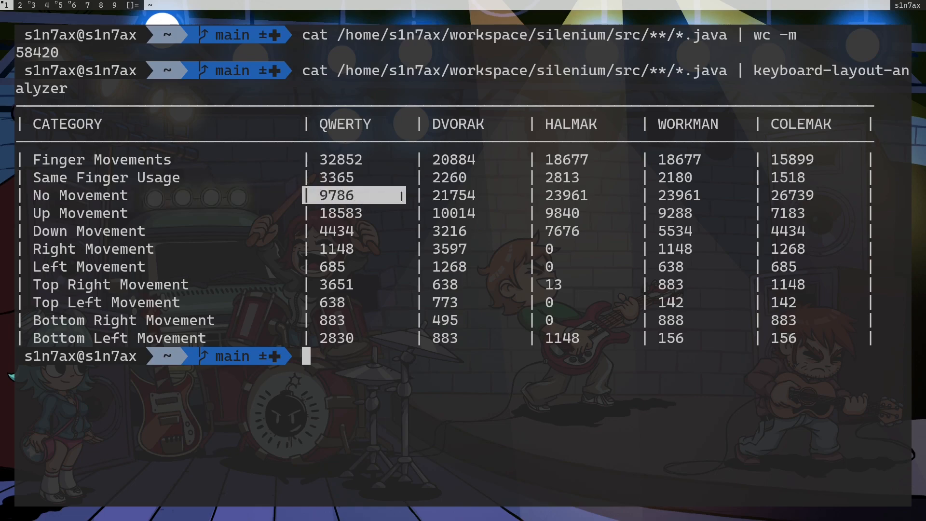
mouse_move(355, 201)
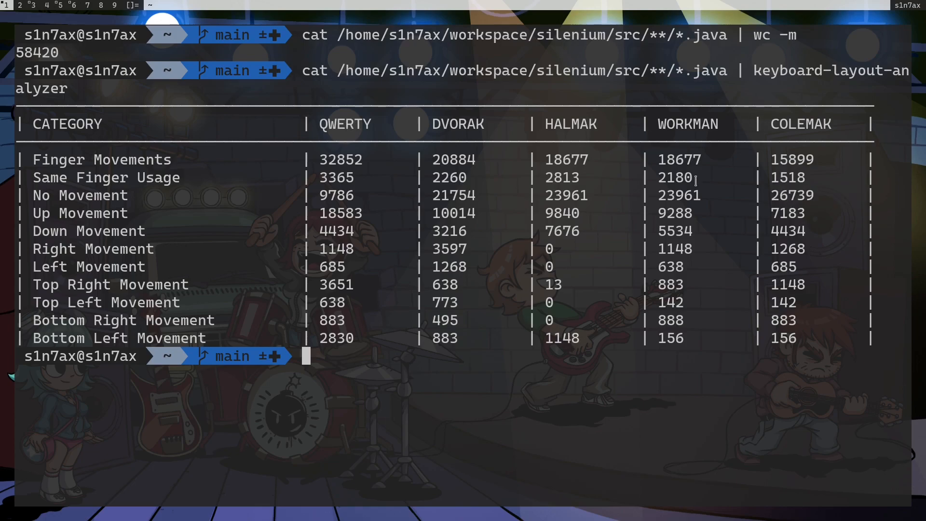
mouse_move(681, 134)
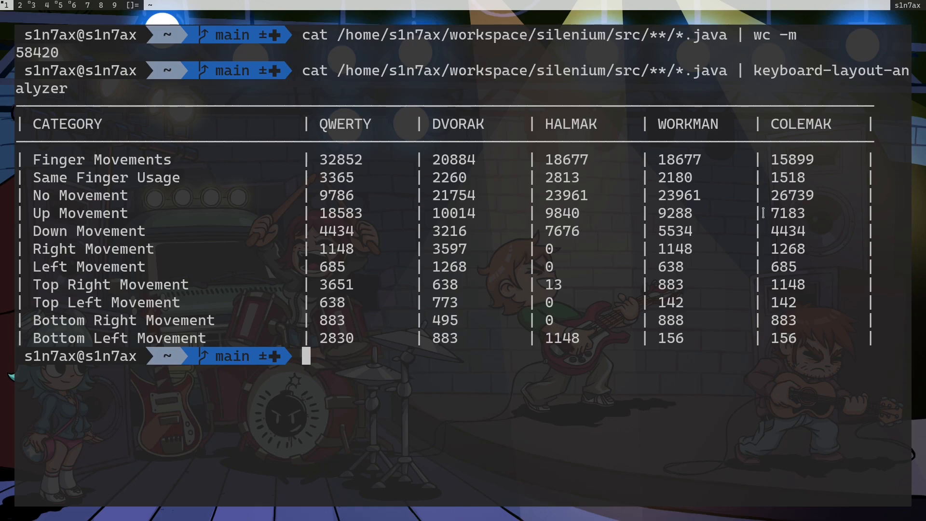
mouse_move(793, 207)
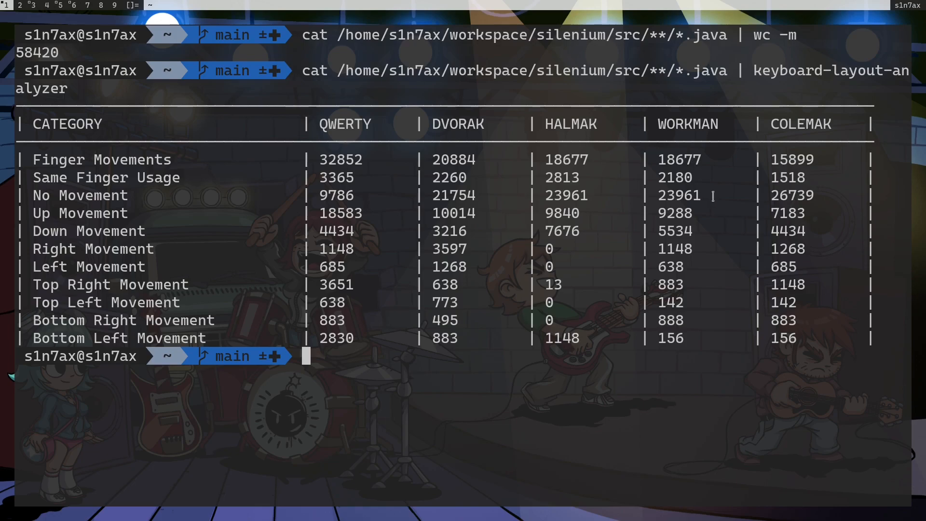
mouse_move(766, 134)
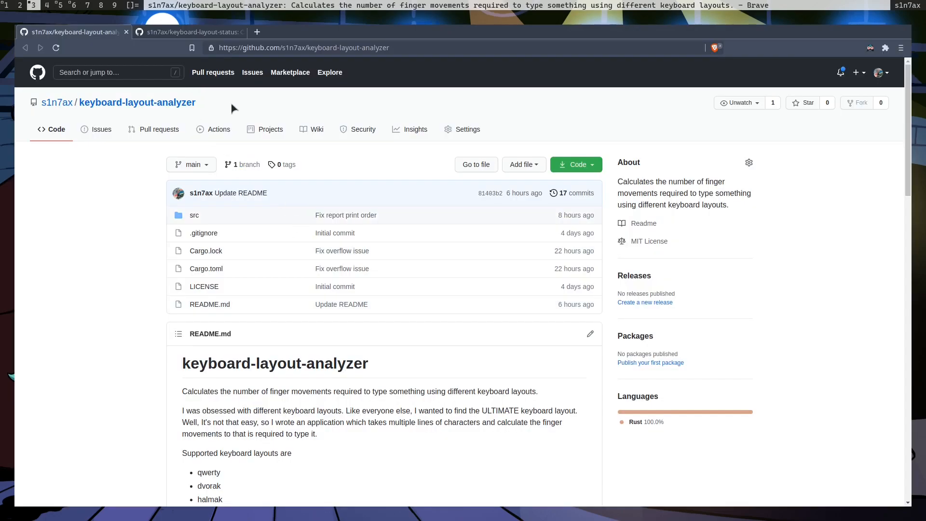
mouse_move(55, 102)
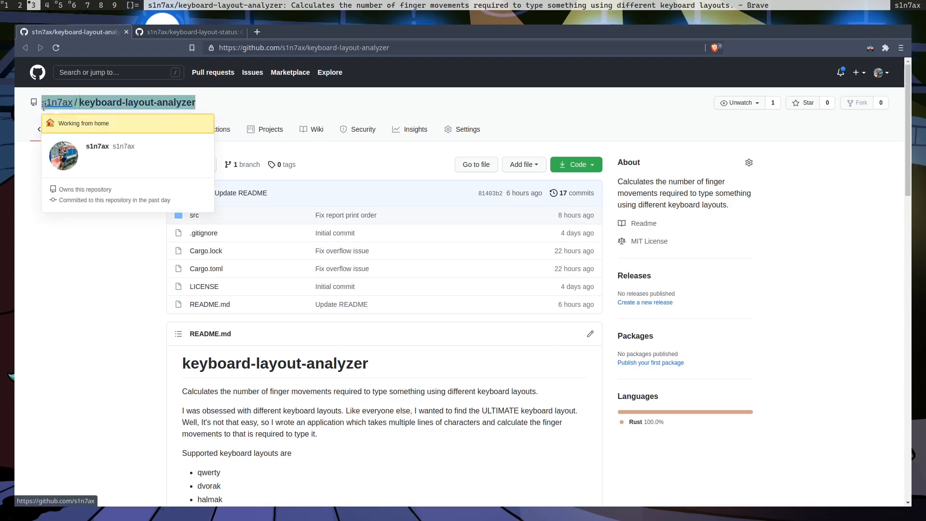
mouse_move(210, 76)
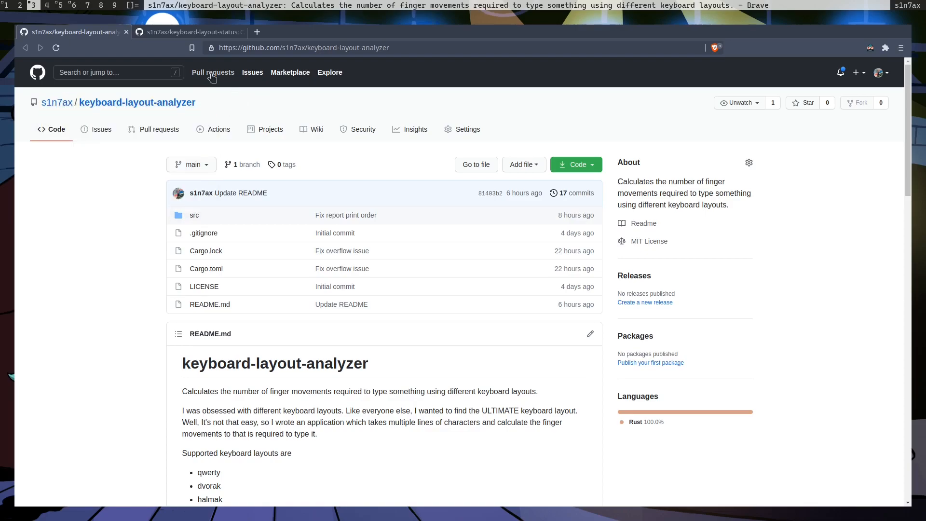
Read the keyboard-layout-status README down to its sample five-layout output table
left_click(189, 31)
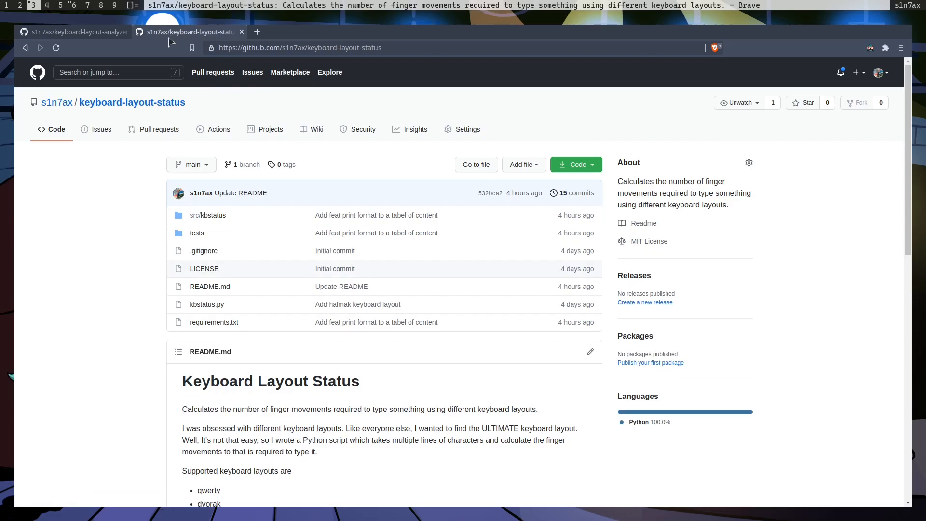
mouse_move(212, 104)
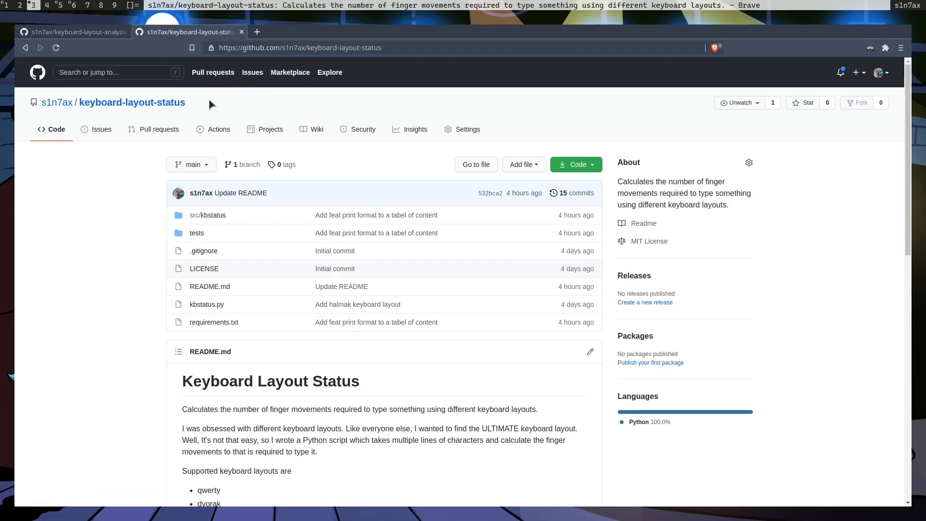
mouse_move(205, 114)
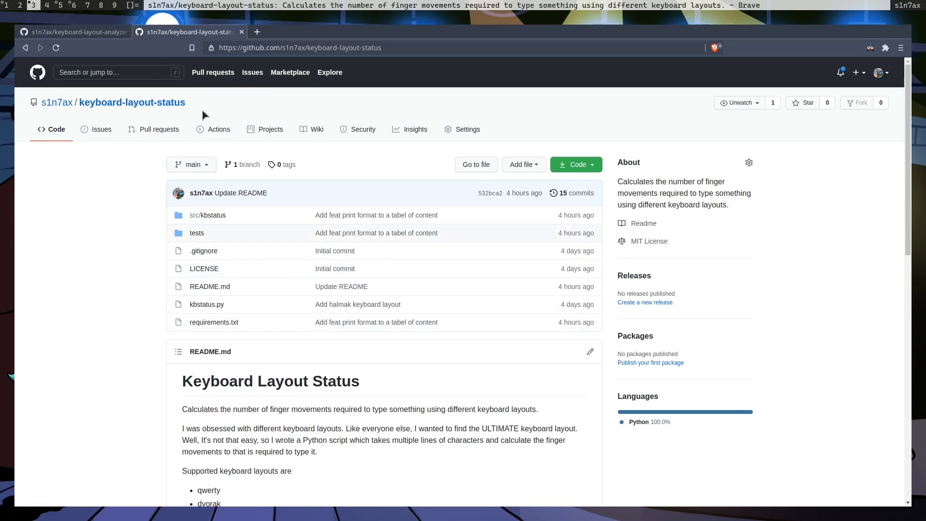
mouse_move(648, 440)
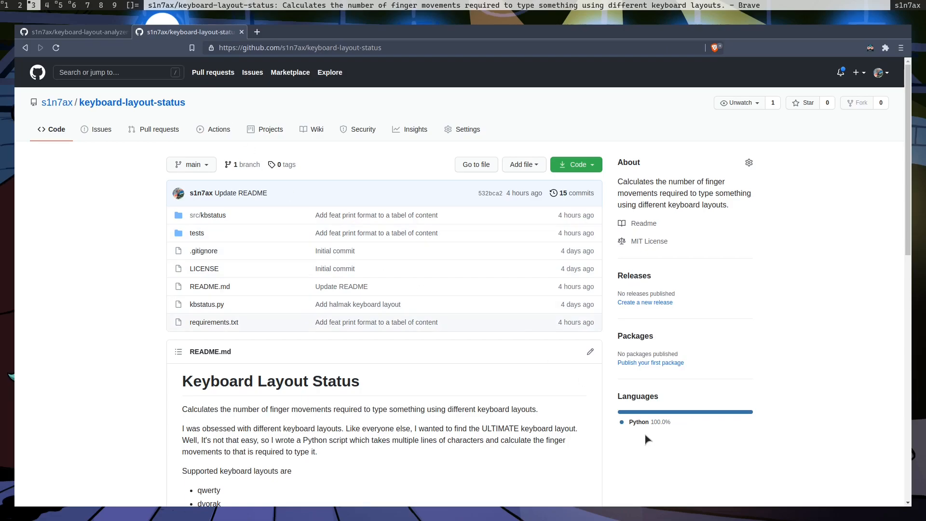
mouse_move(205, 384)
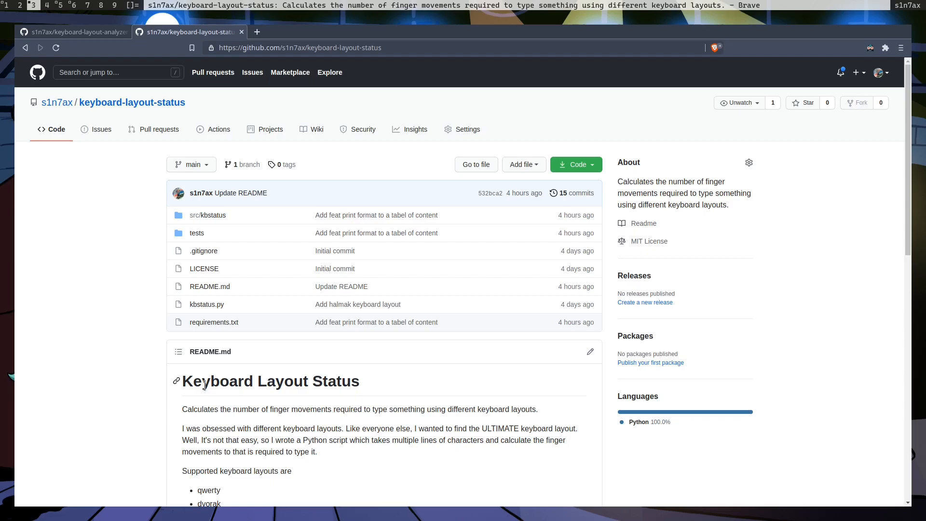
scroll("down", 3)
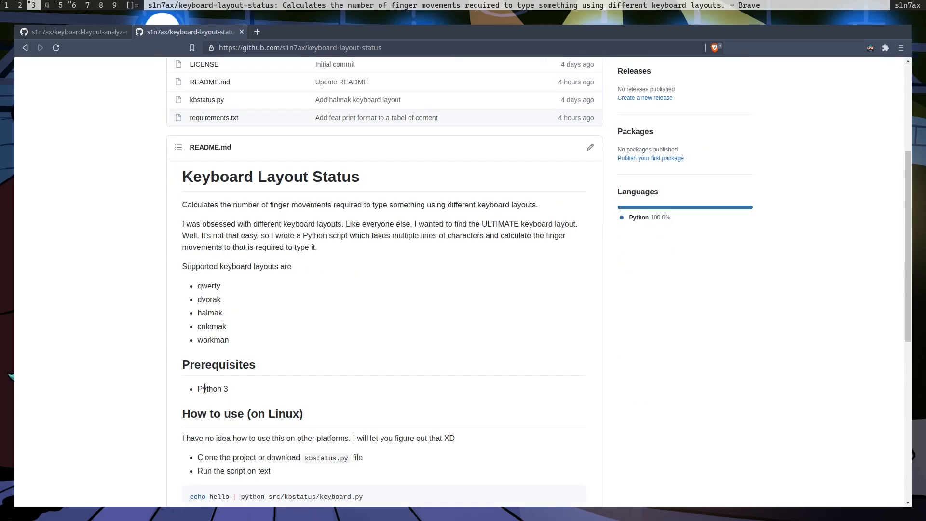
scroll("down", 3)
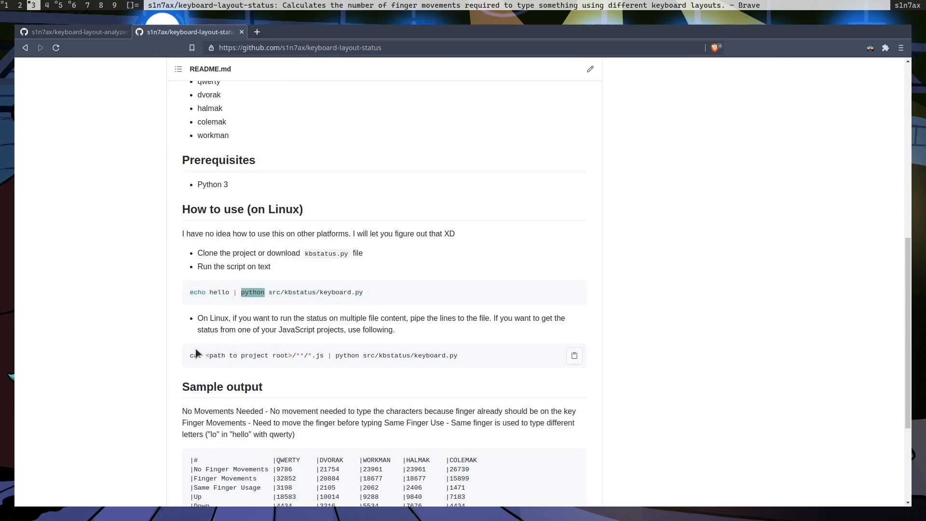
scroll("down", 3)
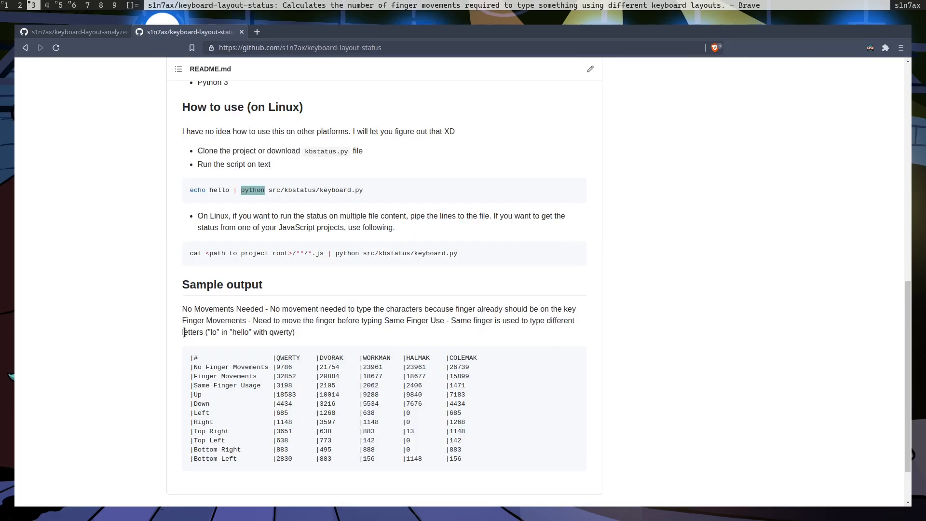
left_click(77, 32)
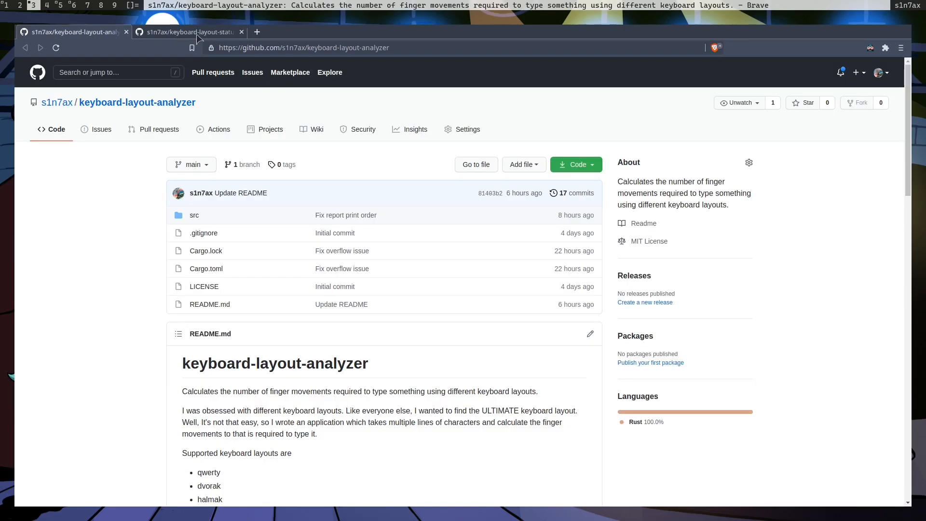
Scroll the keyboard-layout-analyzer README to its Prerequisites, Install and How to Use sections
left_click(190, 32)
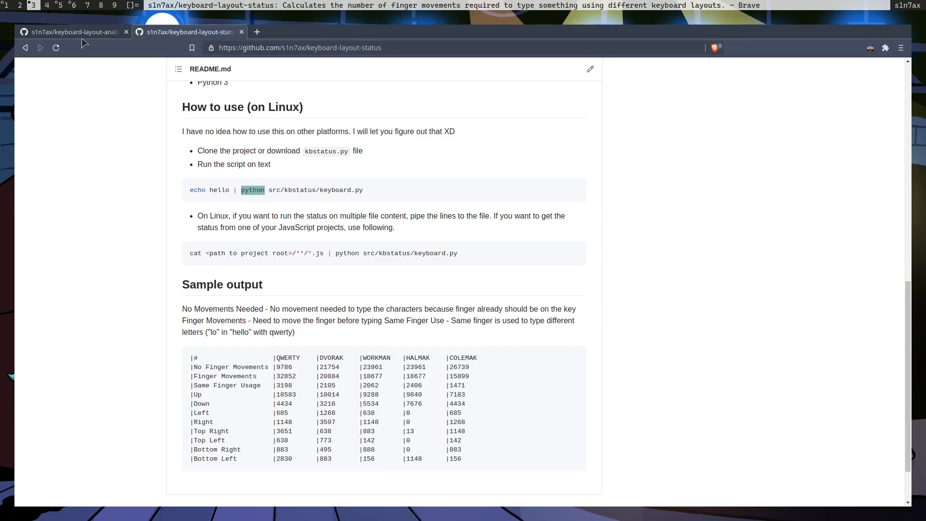
left_click(74, 32)
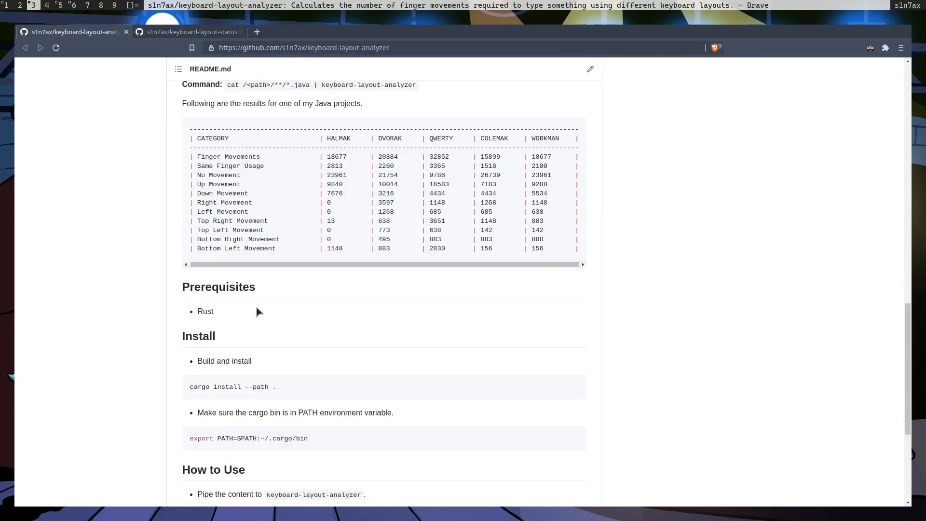
scroll("down", 3)
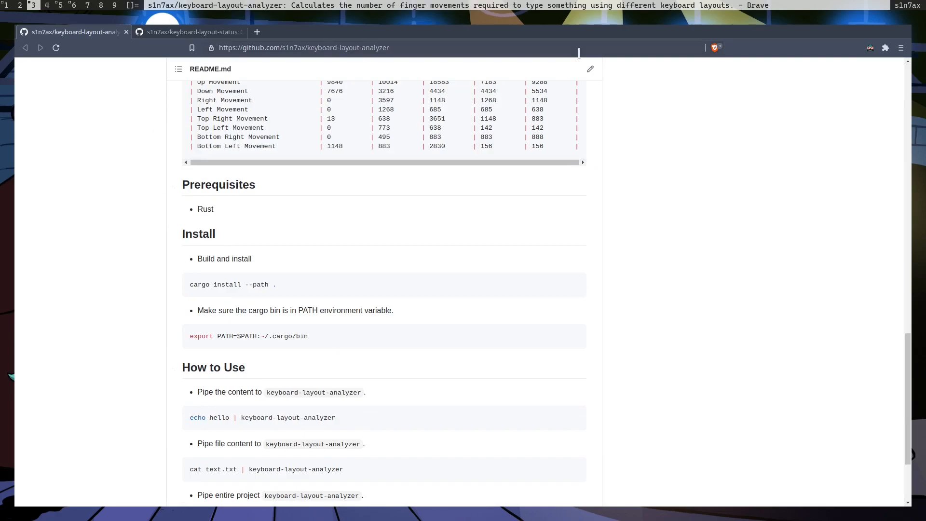
mouse_move(427, 278)
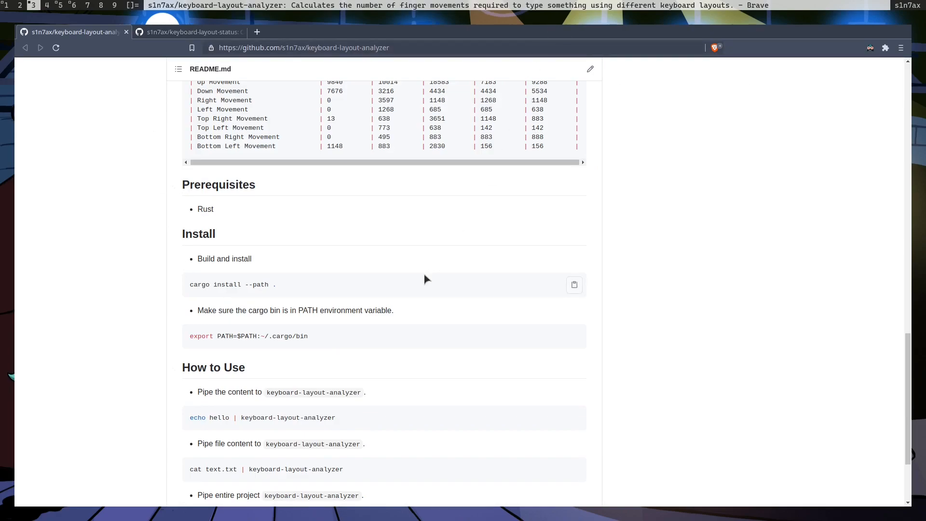